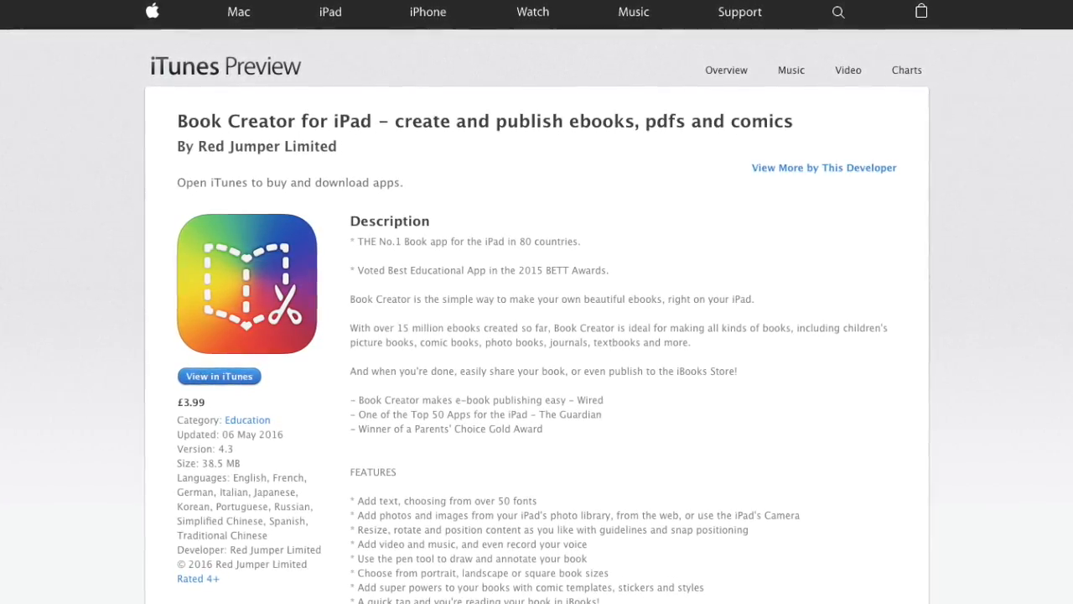
# Step: Leave Safari's Book Creator store listing and return to the iPad home screen
pyautogui.scroll(-3)
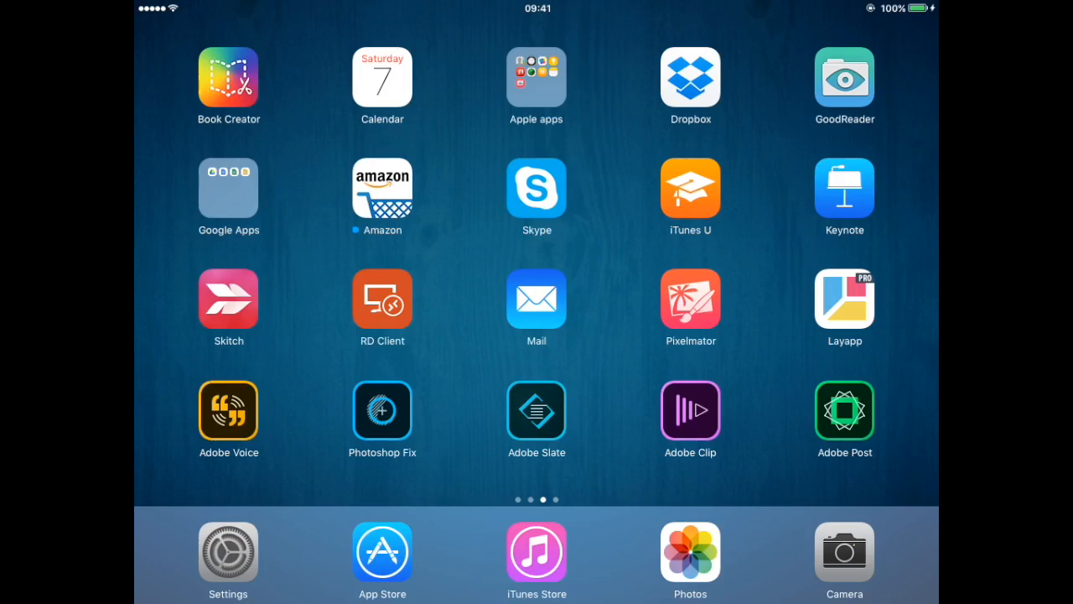
# Step: Select the wooden boat photo in Photos and show the share sheet's Activities list
pyautogui.click(690, 551)
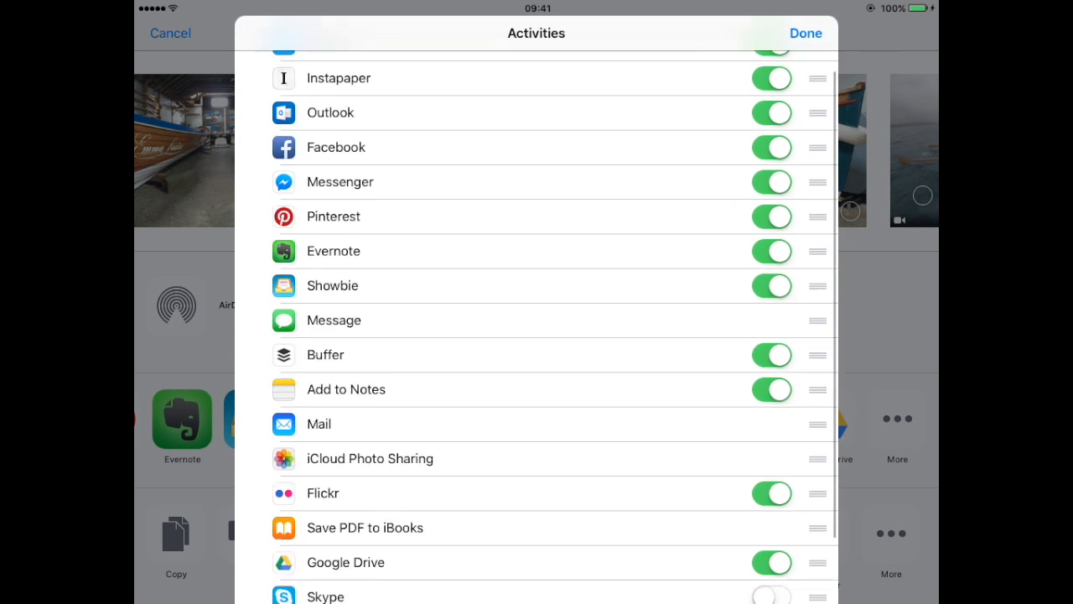
# Step: Switch on the Book Creator toggle in the share sheet's Activities list
pyautogui.scroll(-3)
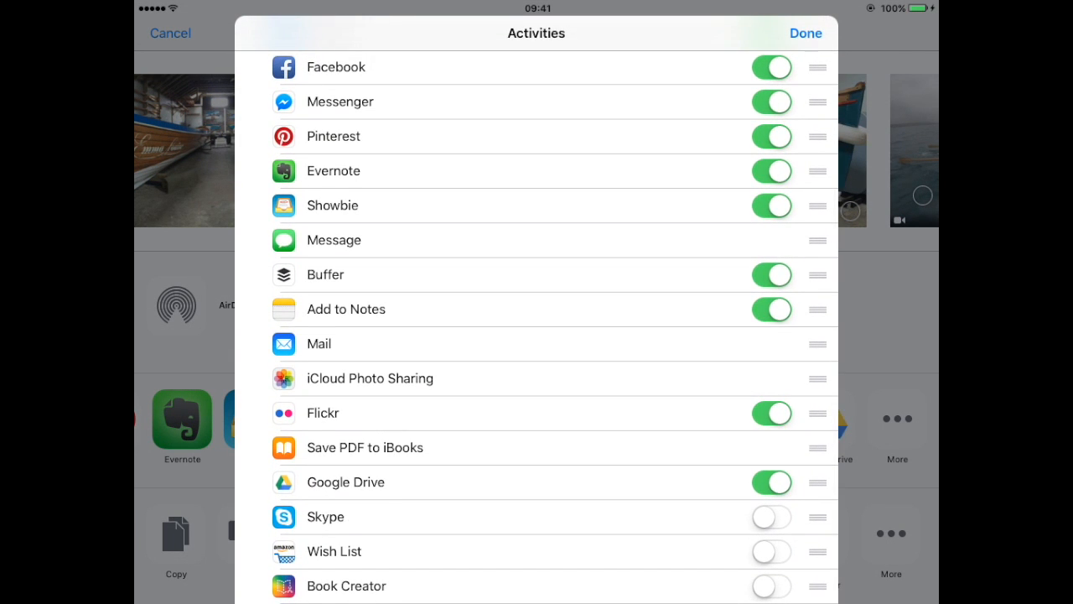
pyautogui.click(771, 585)
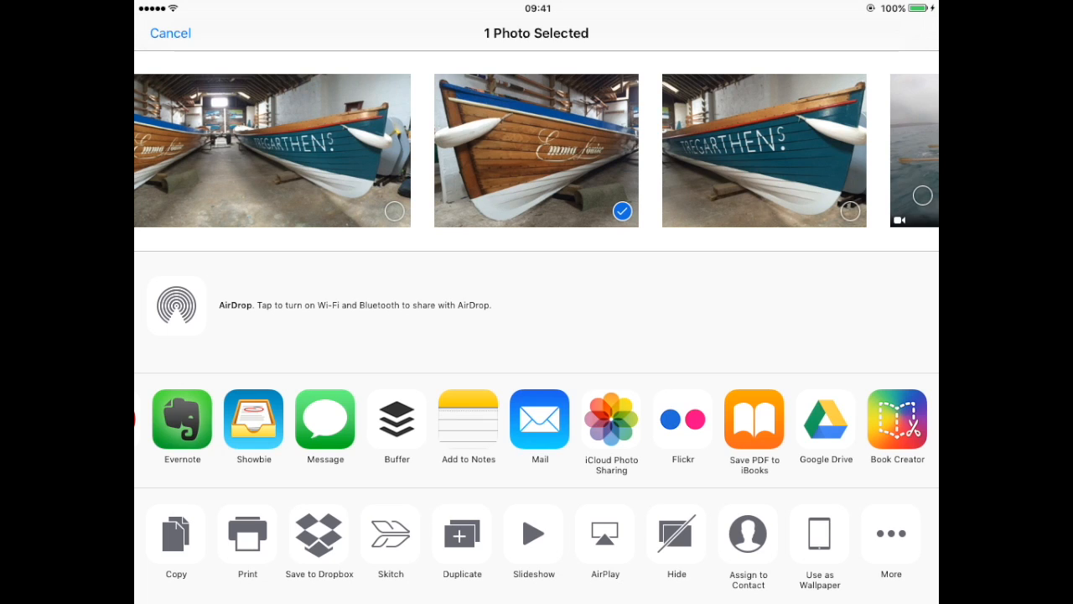
# Step: Send the boat photo to Book Creator and dismiss the Sent to Book Creator alert
pyautogui.hscroll(-3)
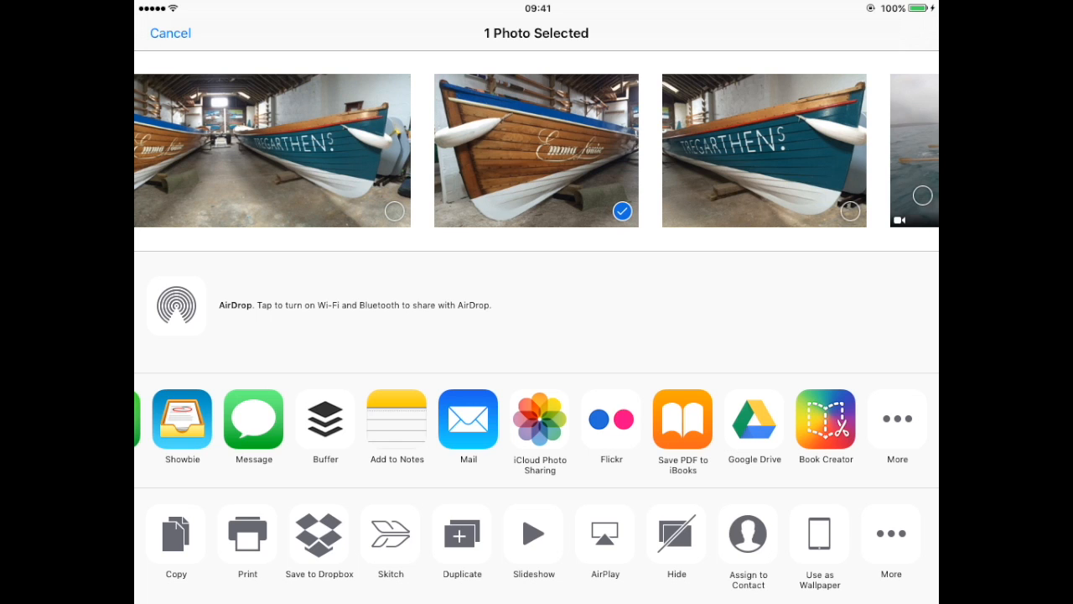
pyautogui.click(827, 419)
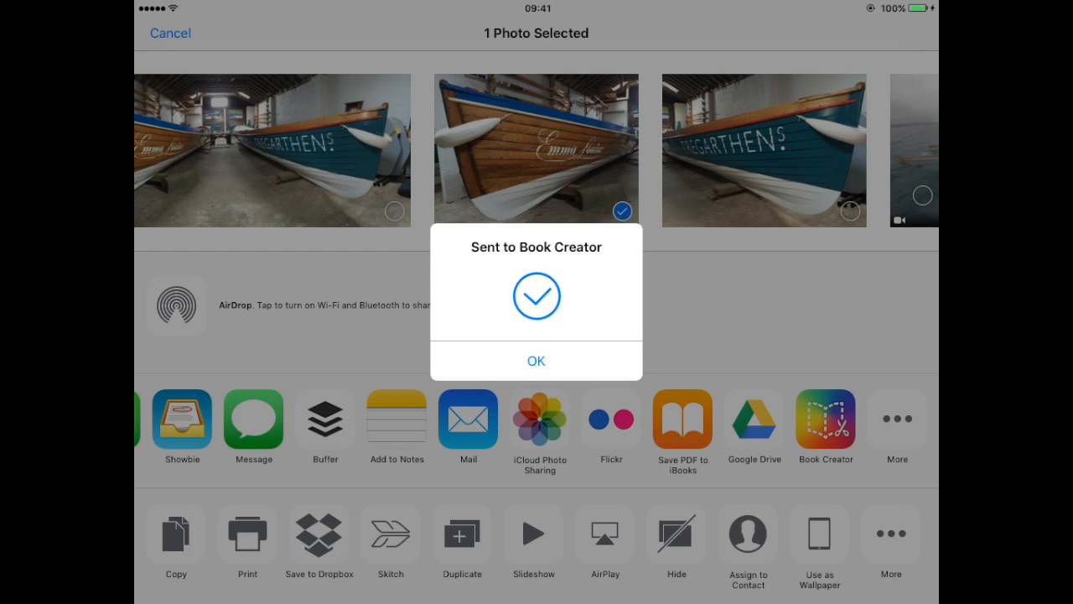
pyautogui.click(536, 361)
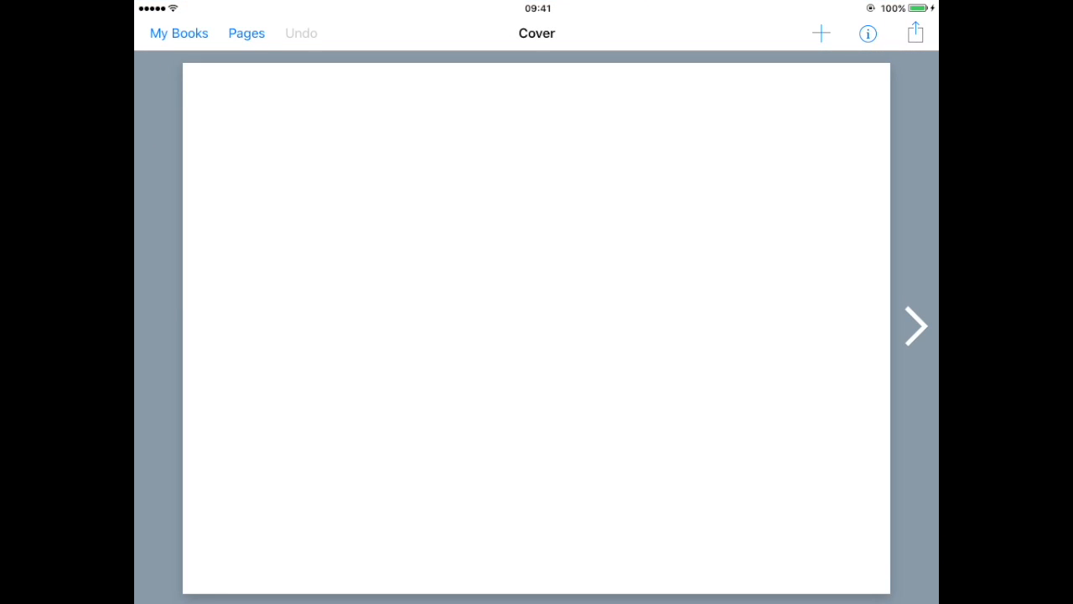
# Step: Insert the shared boat image from the Shared tab onto the cover page
pyautogui.click(820, 33)
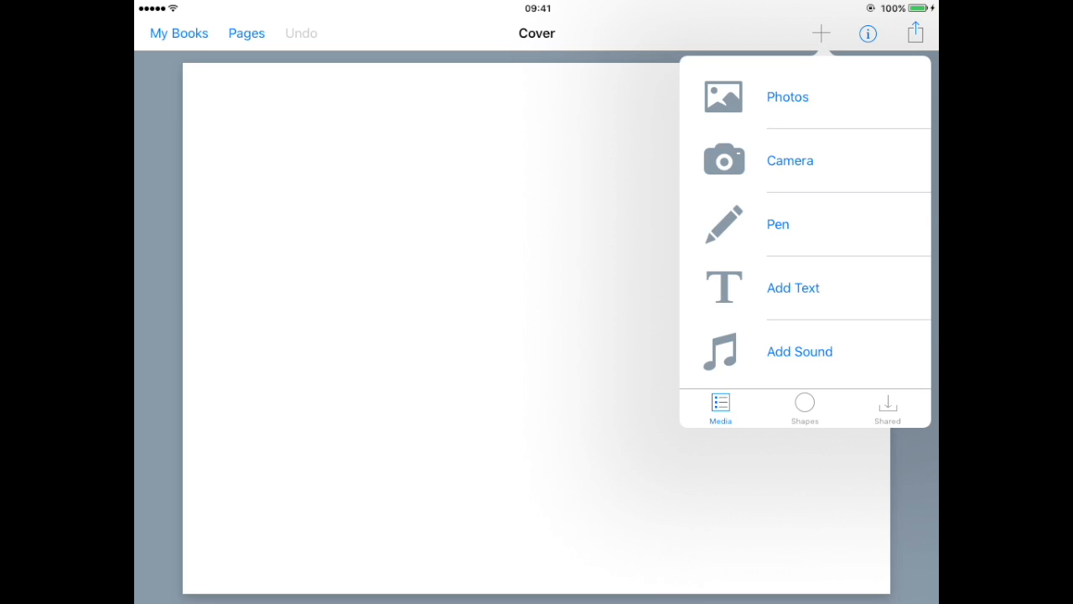
pyautogui.click(887, 408)
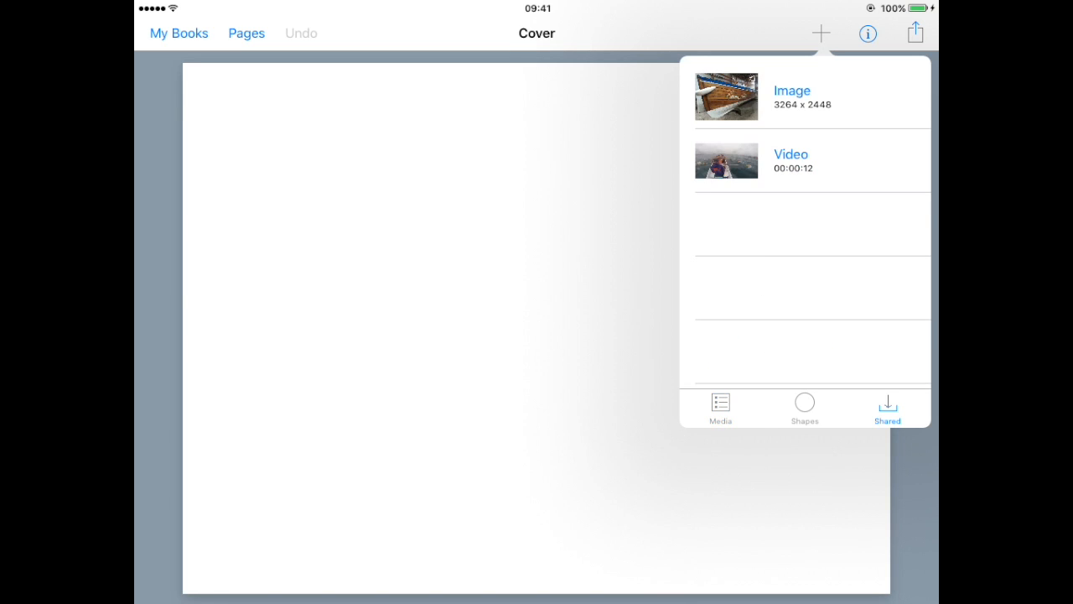
pyautogui.click(805, 96)
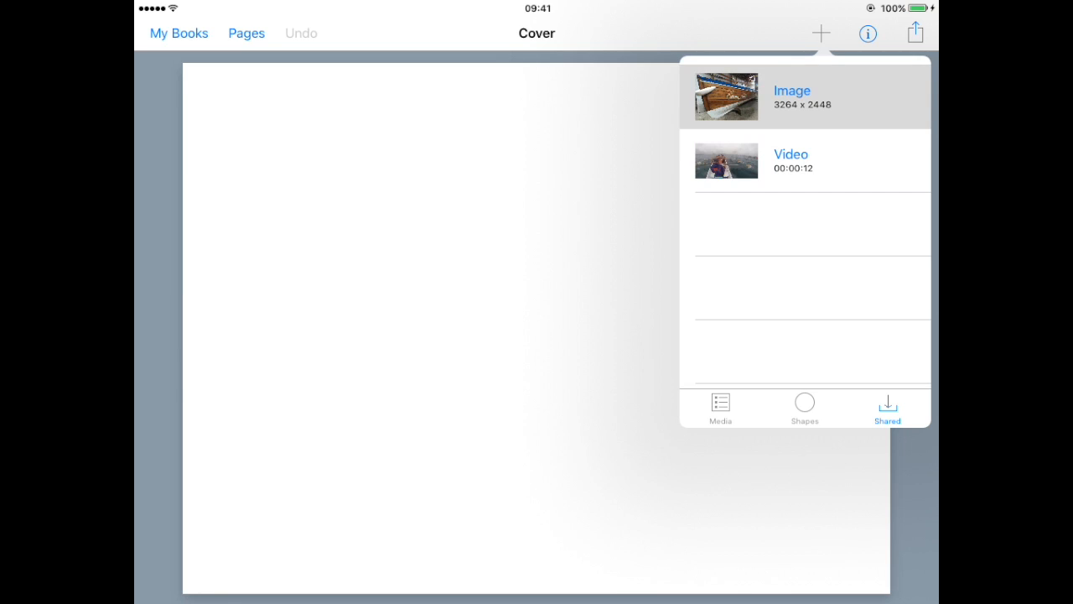
pyautogui.click(792, 91)
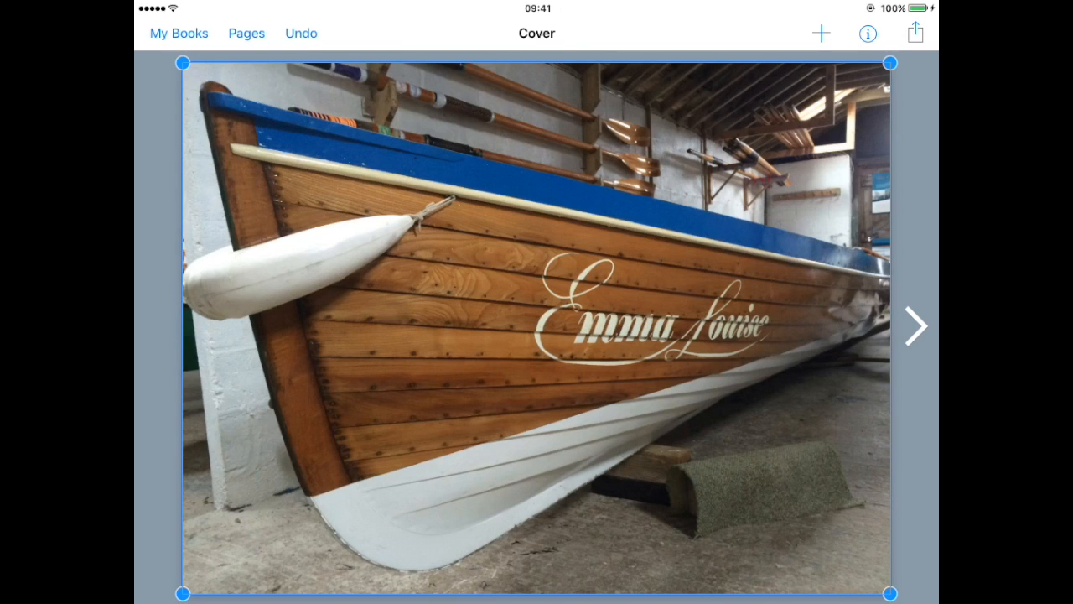